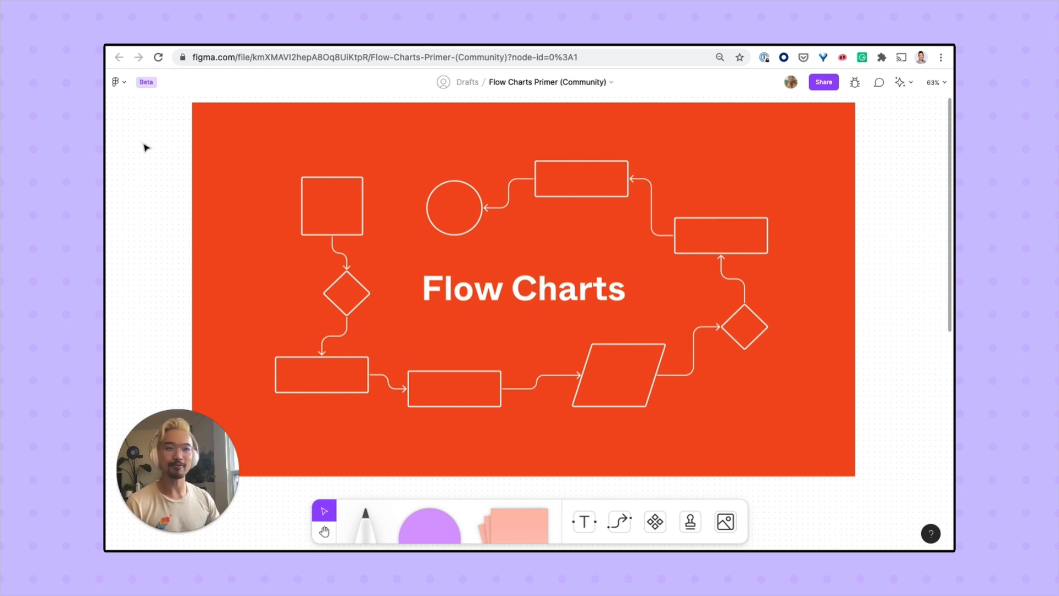
mouse_move(179, 168)
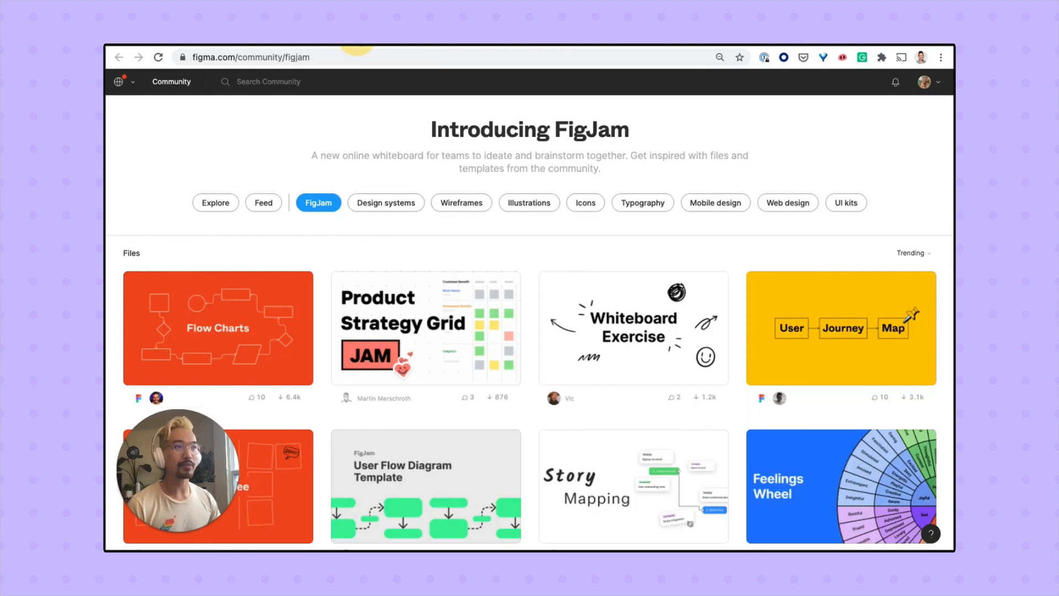
Scroll through the FigJam community files and templates collection
scroll("down", 3)
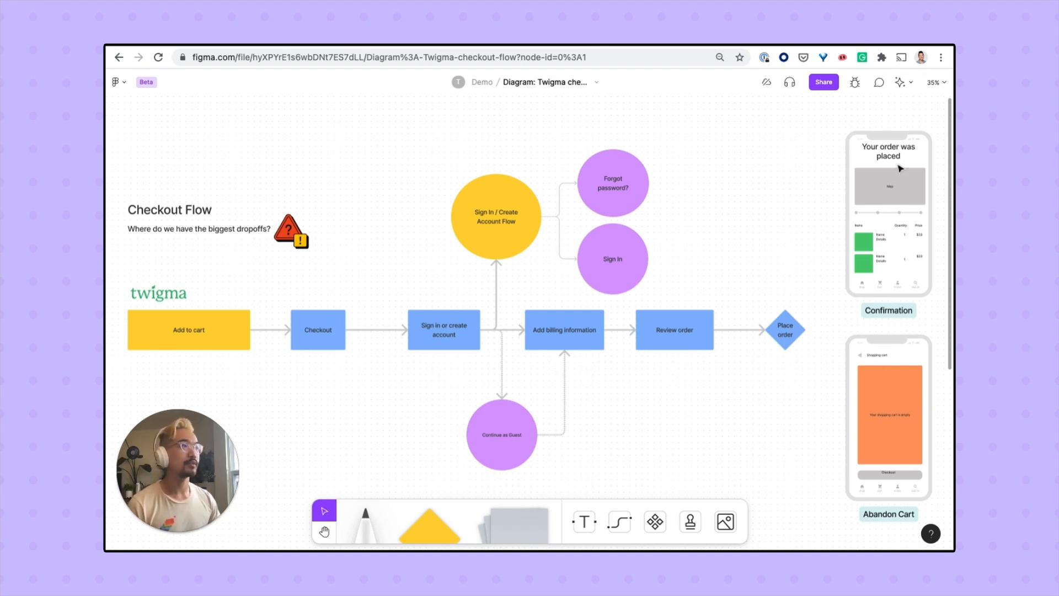
mouse_move(908, 383)
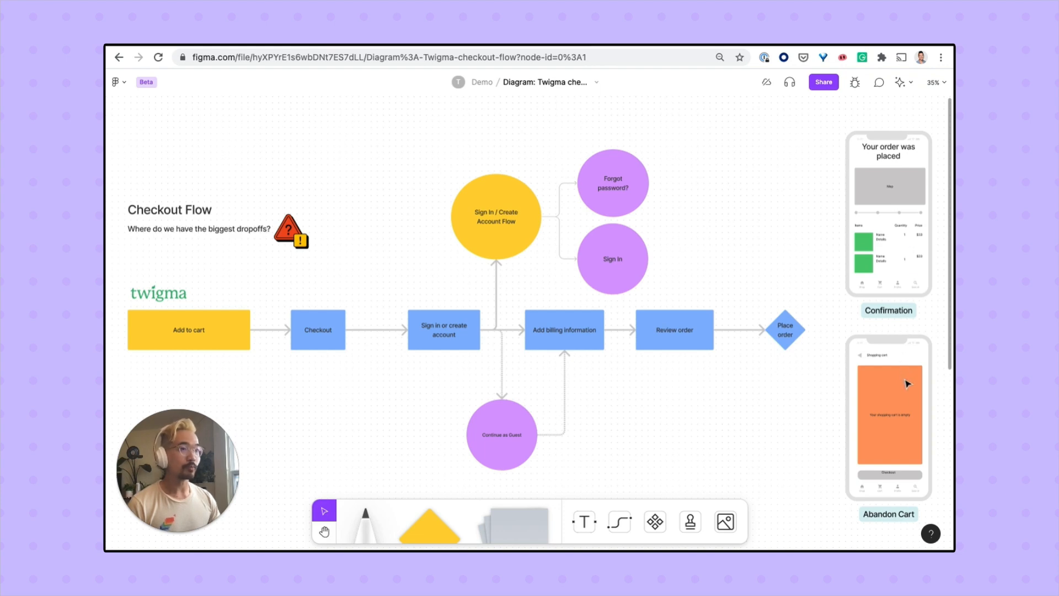
mouse_move(356, 401)
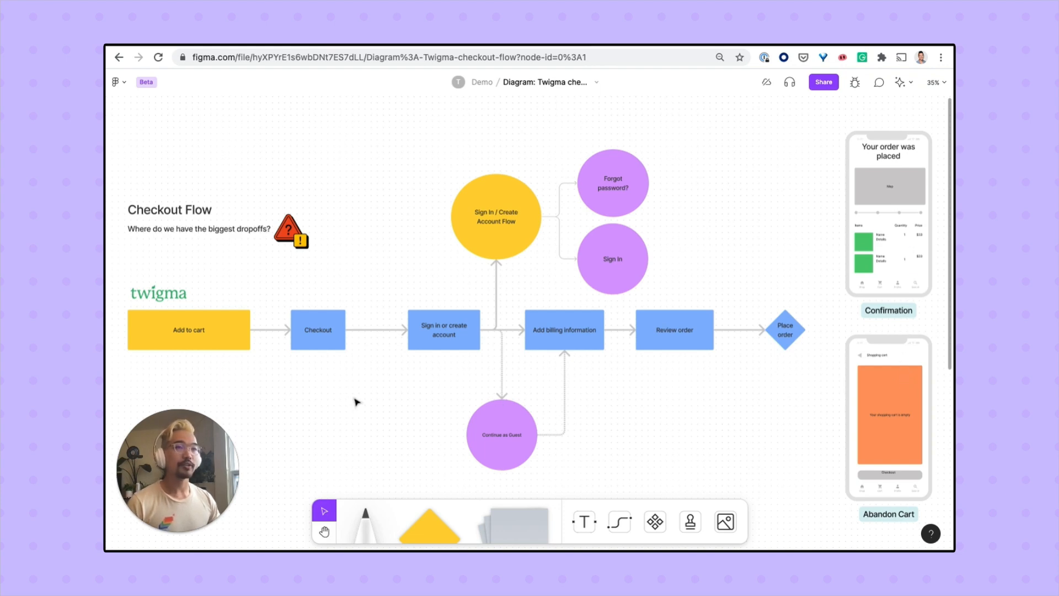
Choose the Square shape from the Shape tool and place a yellow square below the flow
scroll("down", 3)
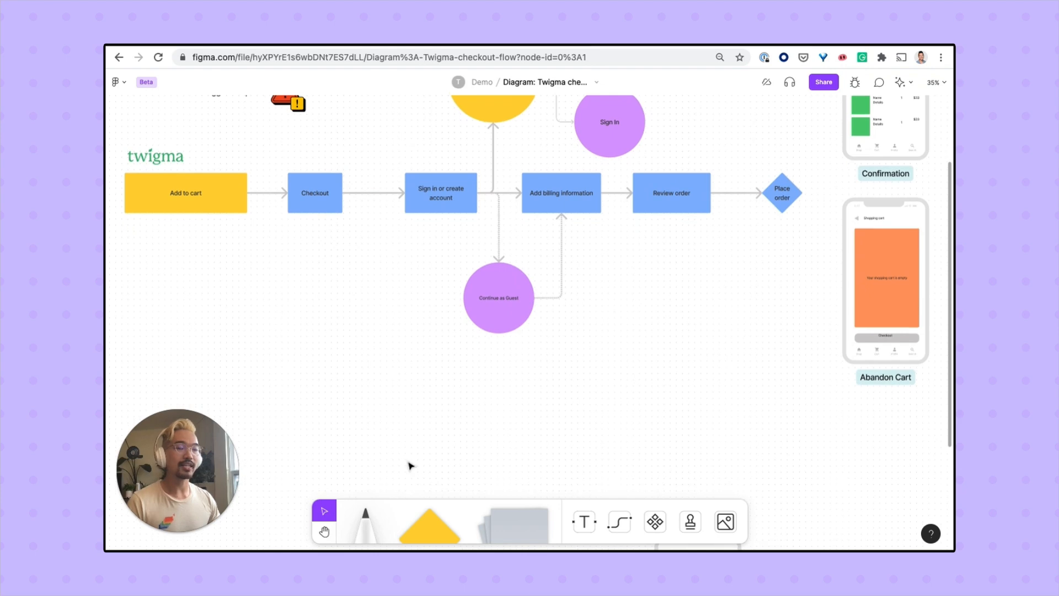
left_click(428, 526)
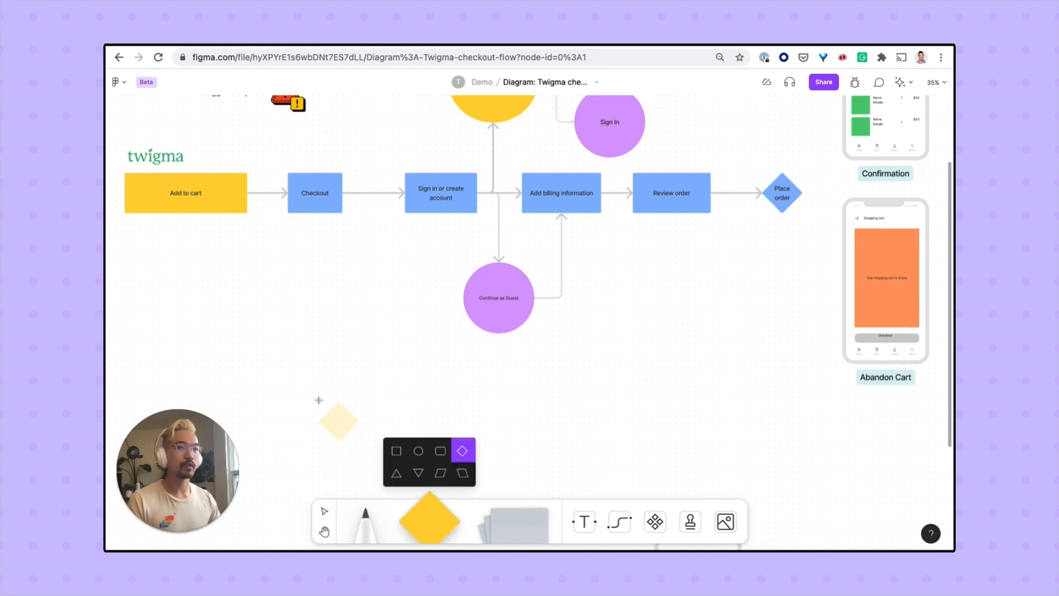
left_click(418, 450)
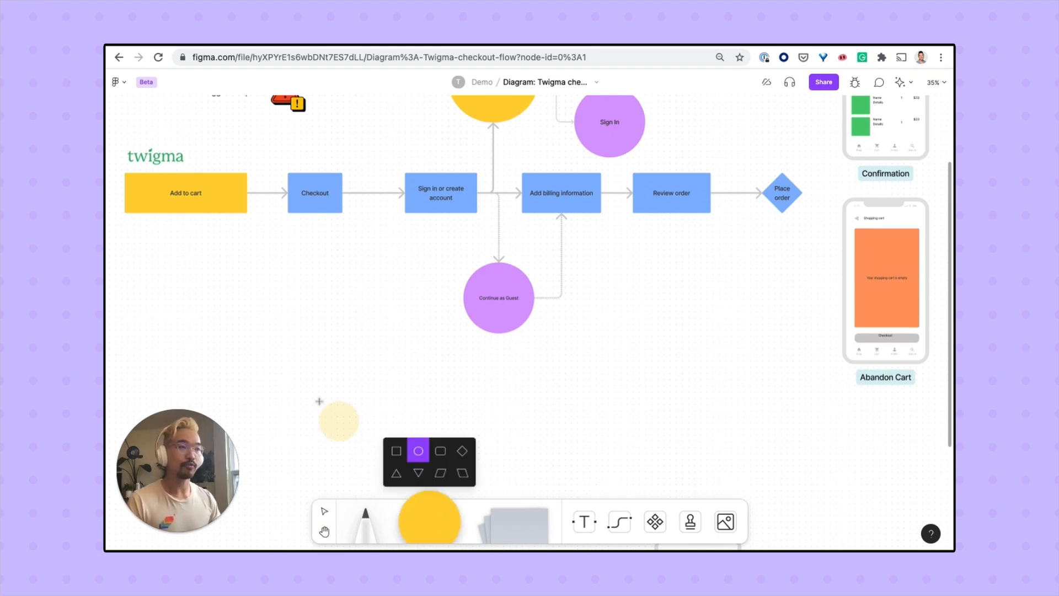
left_click(396, 450)
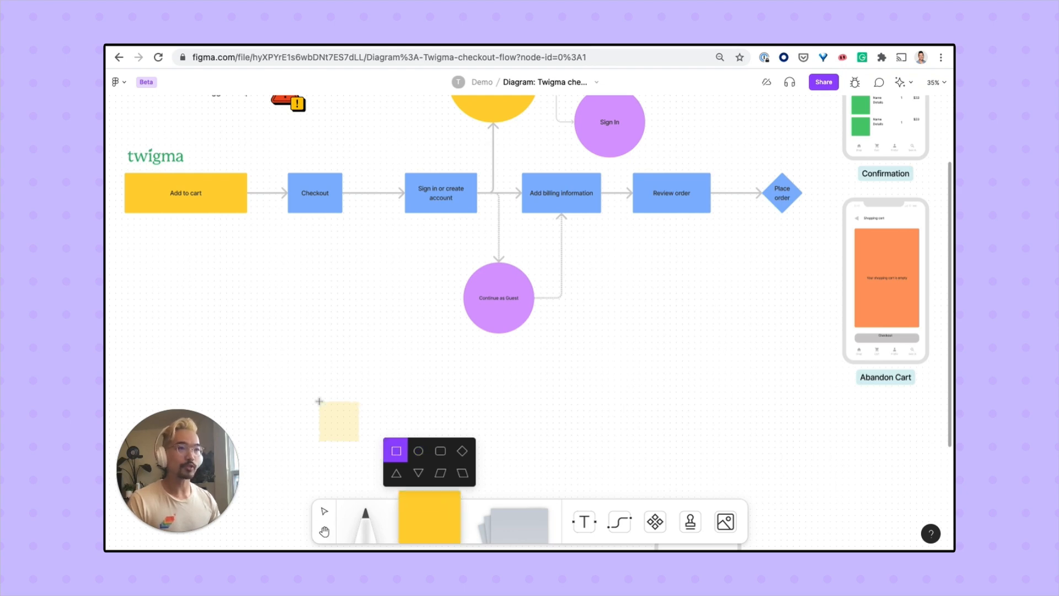
left_click(338, 420)
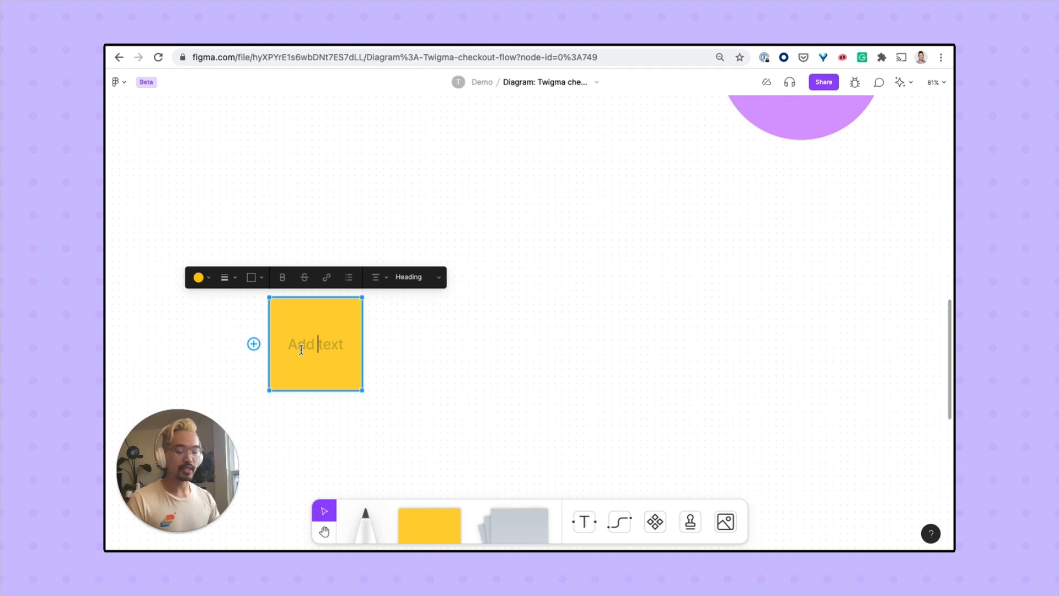
Label the shape START in Subheading size and give it a green fill
type("START")
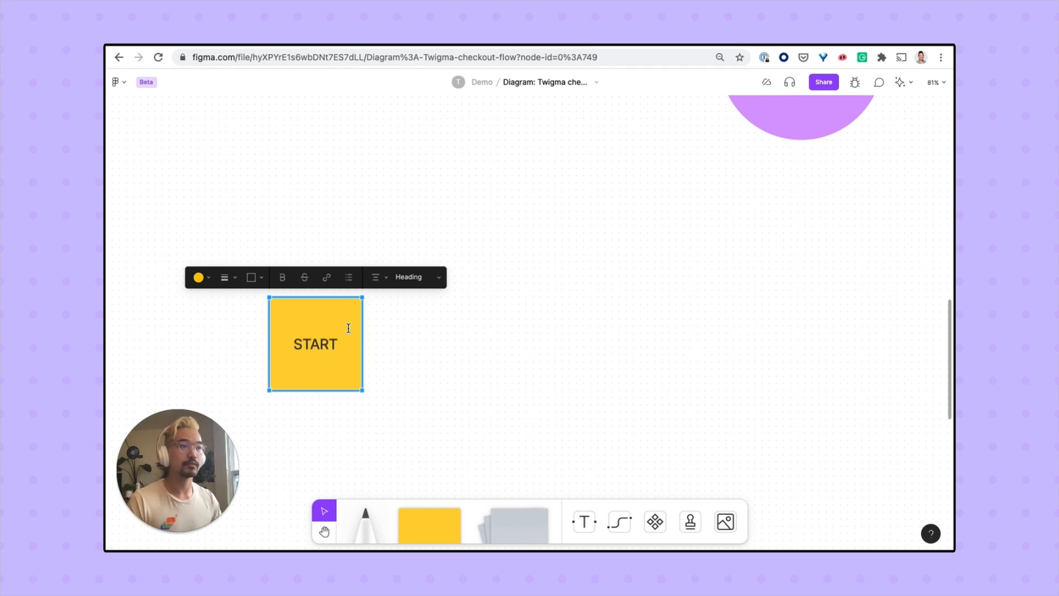
left_click(405, 277)
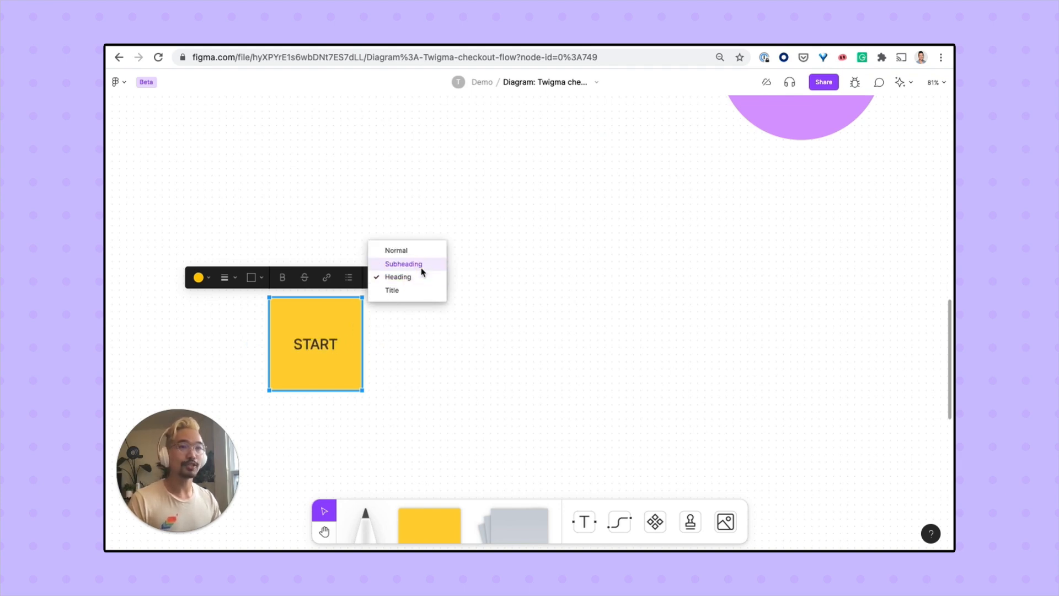
left_click(403, 263)
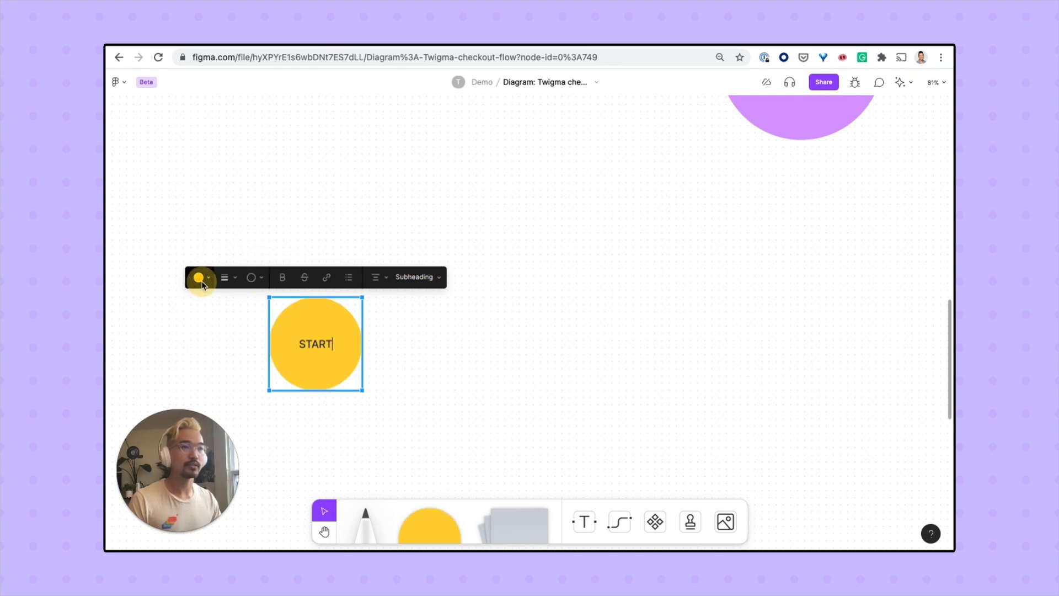
left_click(208, 229)
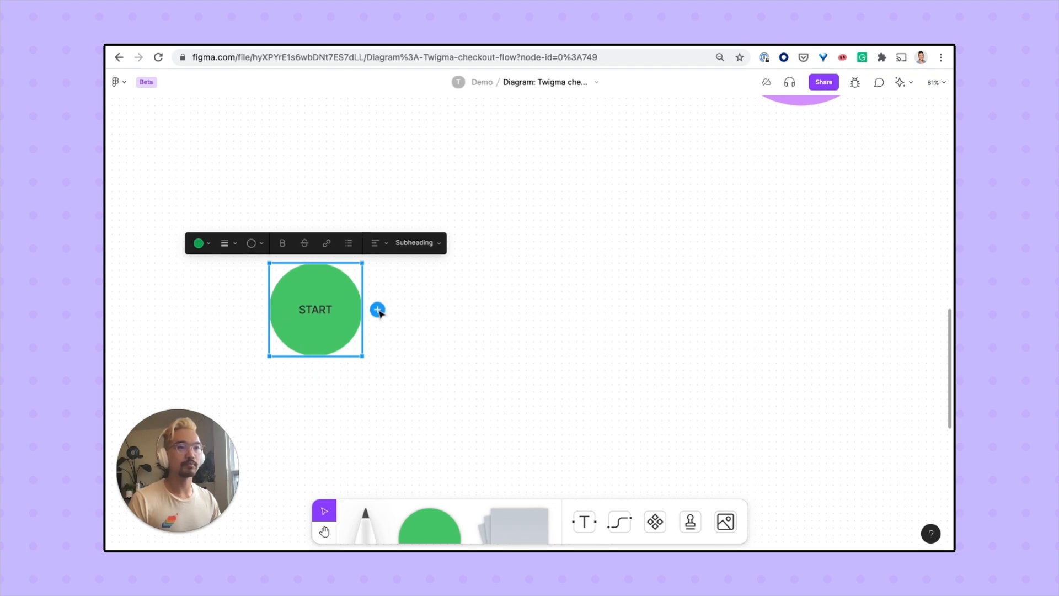
Add a connected circle down-right of START with a green dashed arrow-tipped connector
left_click(377, 309)
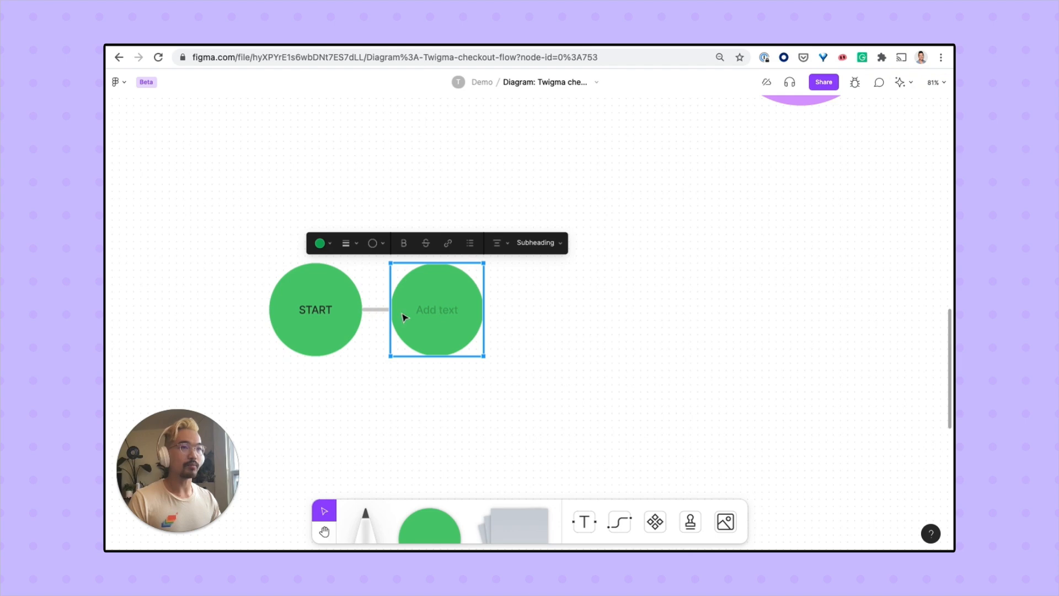
left_click_drag(437, 309, 528, 374)
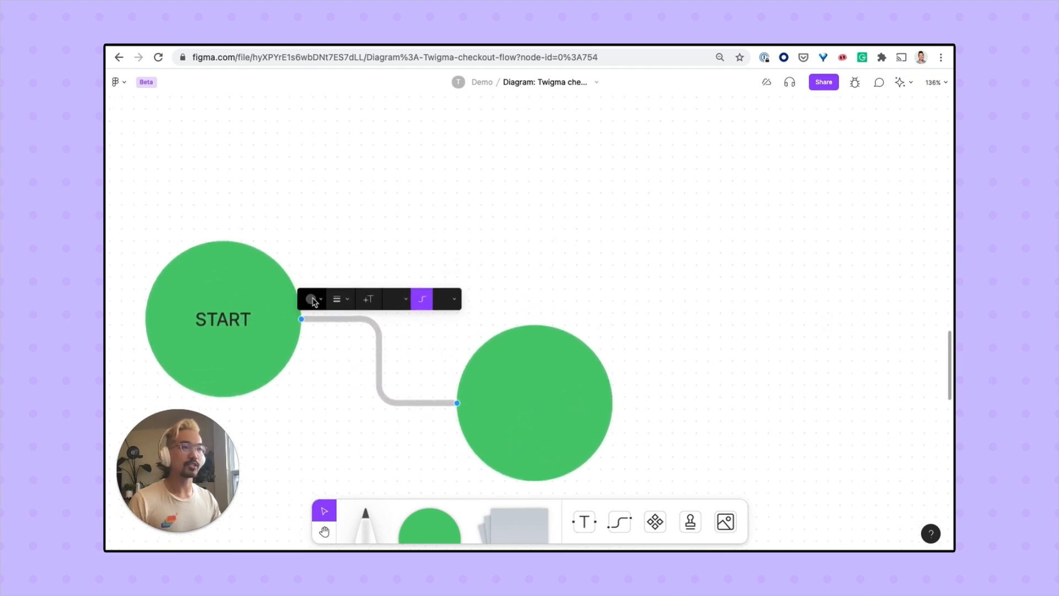
left_click(310, 299)
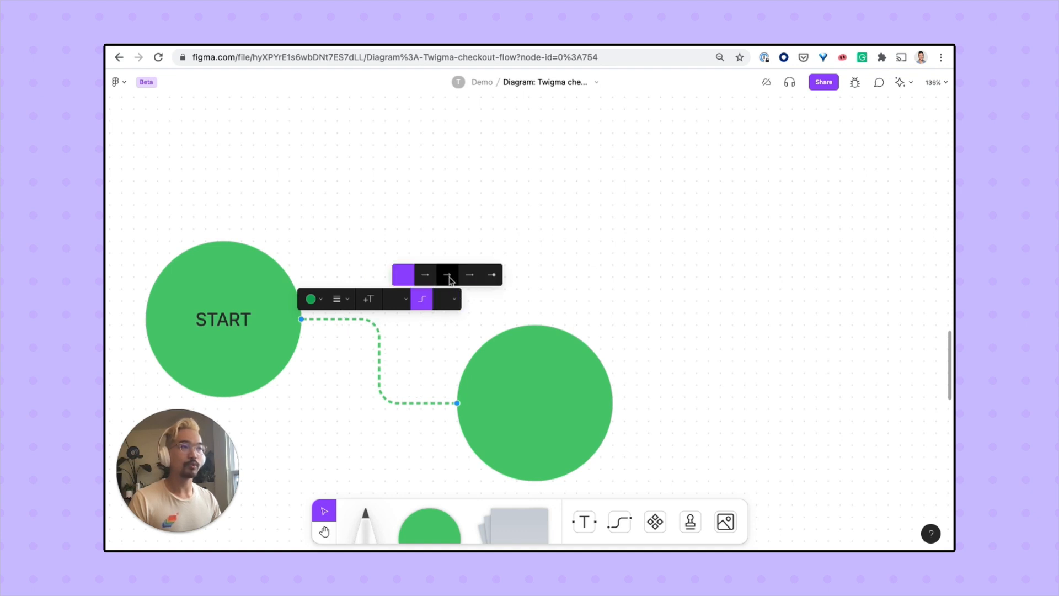
left_click(470, 275)
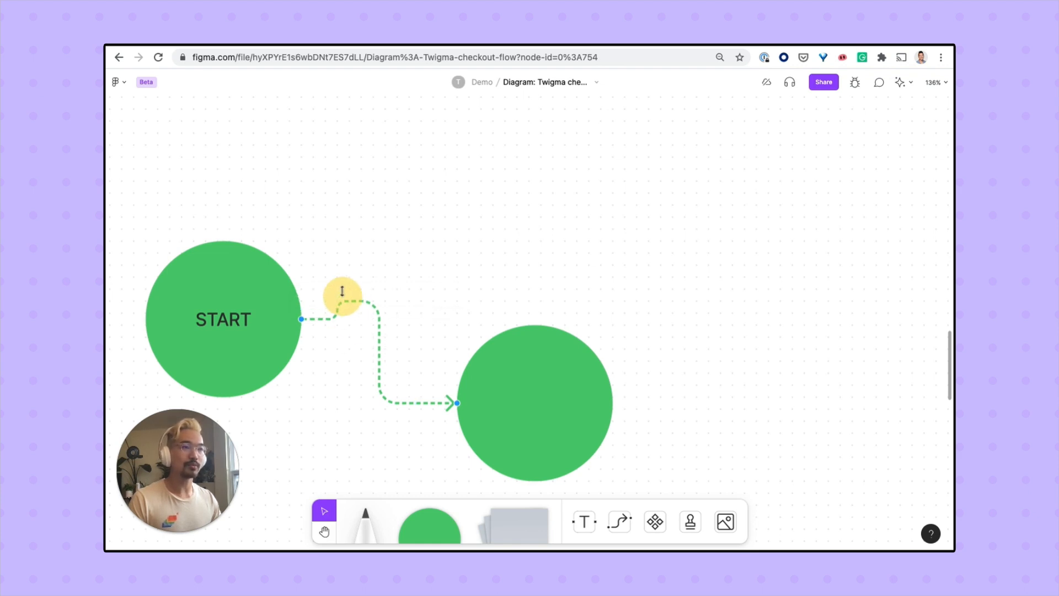
Add the text LABEL to the connector between the two circles
left_click(372, 301)
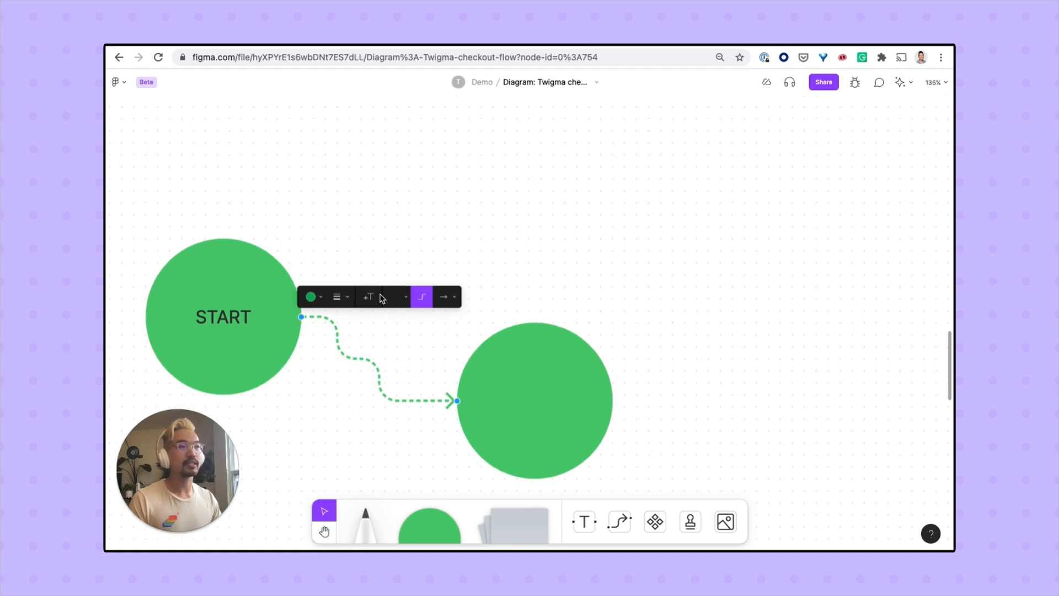
mouse_move(369, 296)
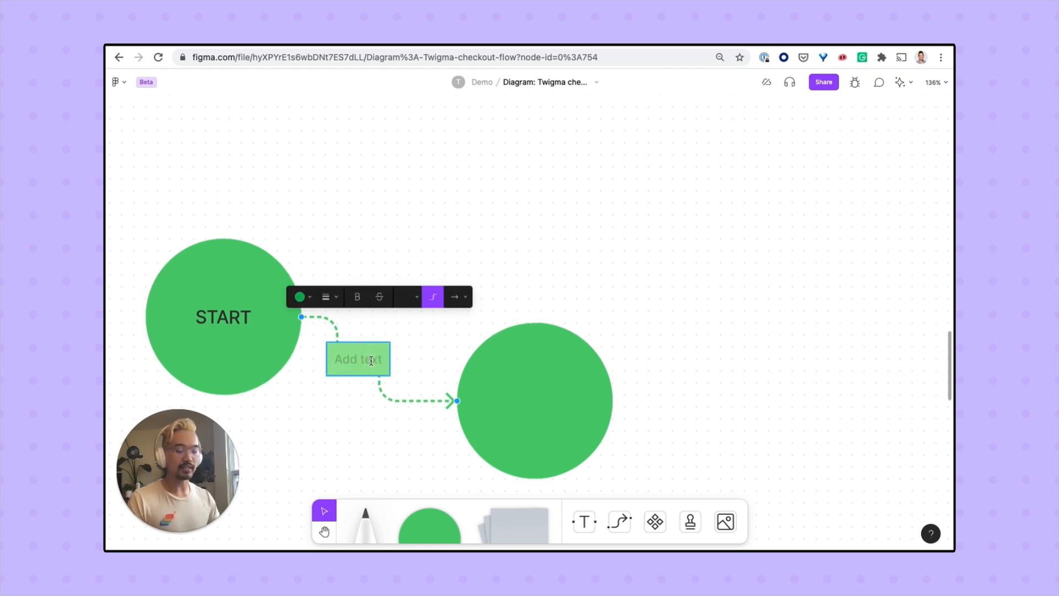
type("LABEL")
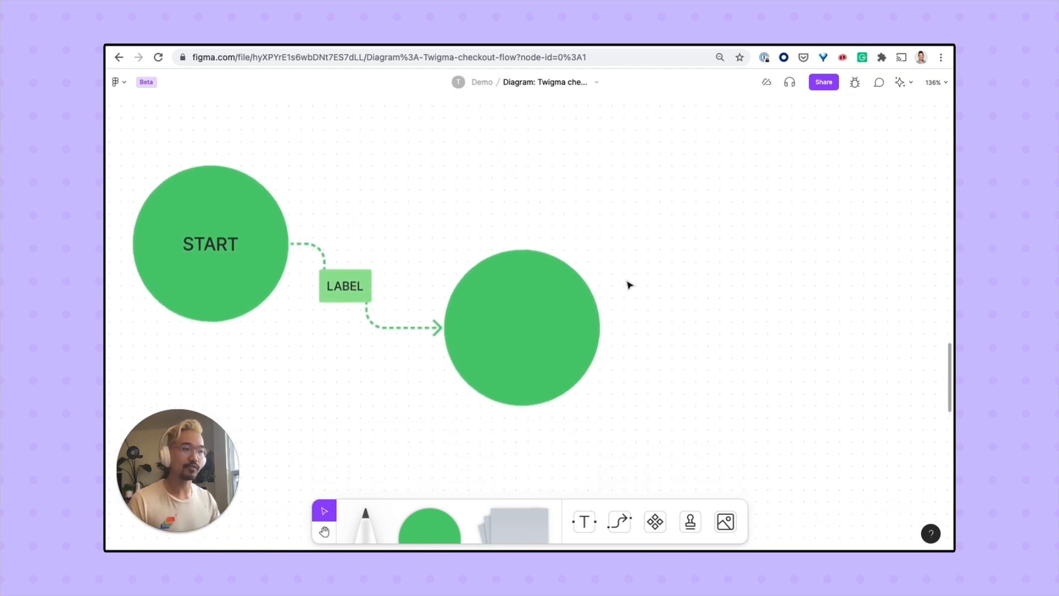
Draw a dashed connector from the top of START to the top of the second circle
left_click(618, 521)
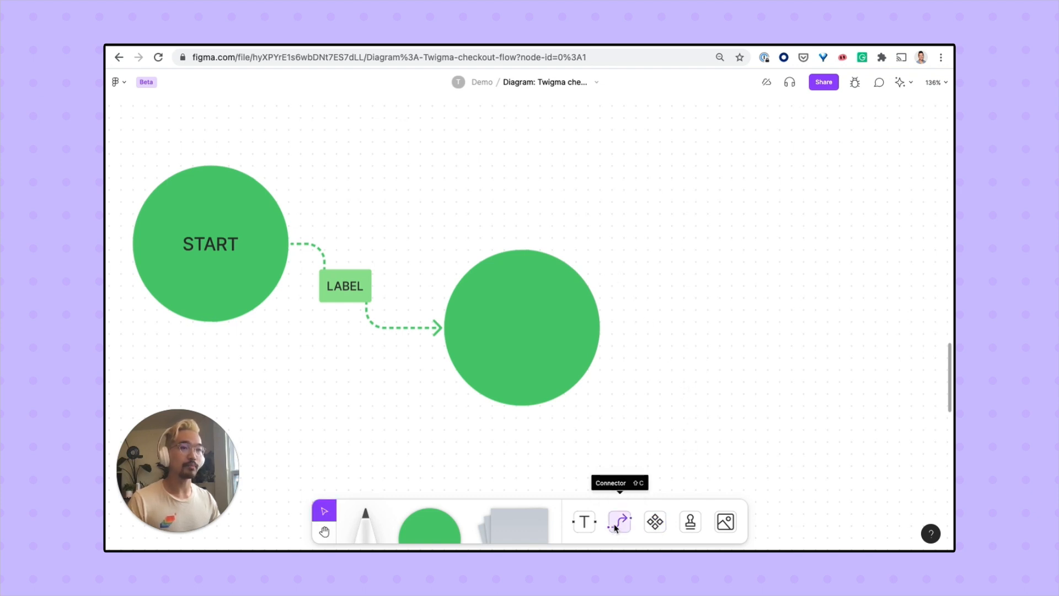
left_click(619, 521)
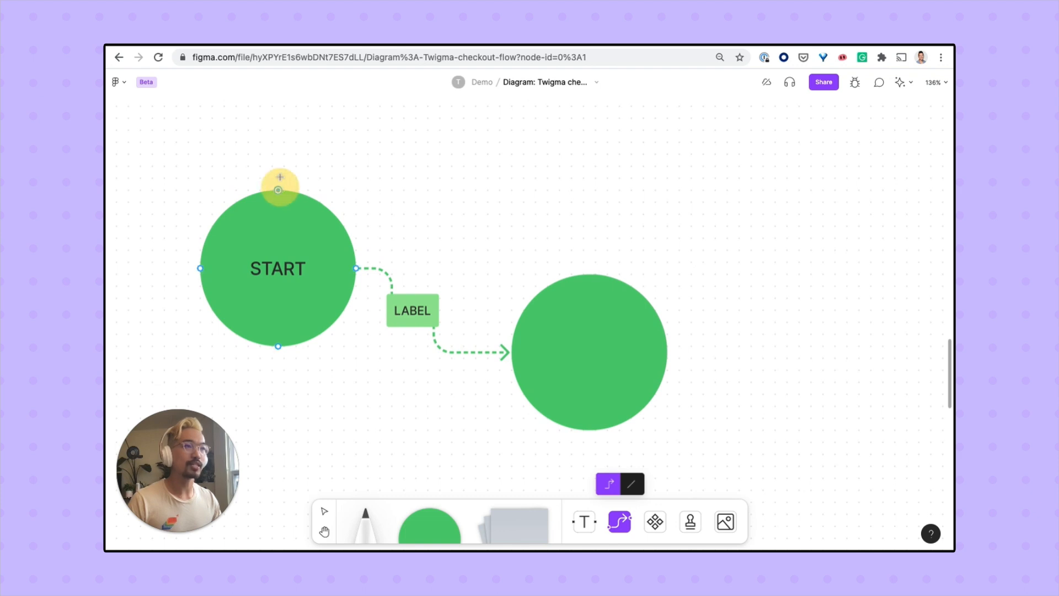
left_click_drag(279, 181, 598, 264)
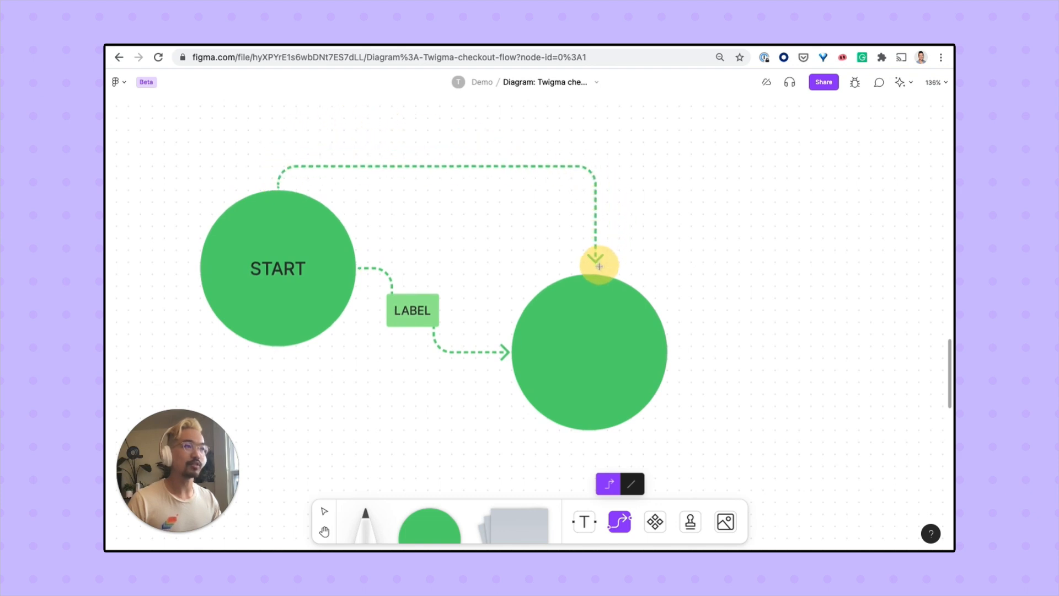
left_click_drag(598, 263, 639, 309)
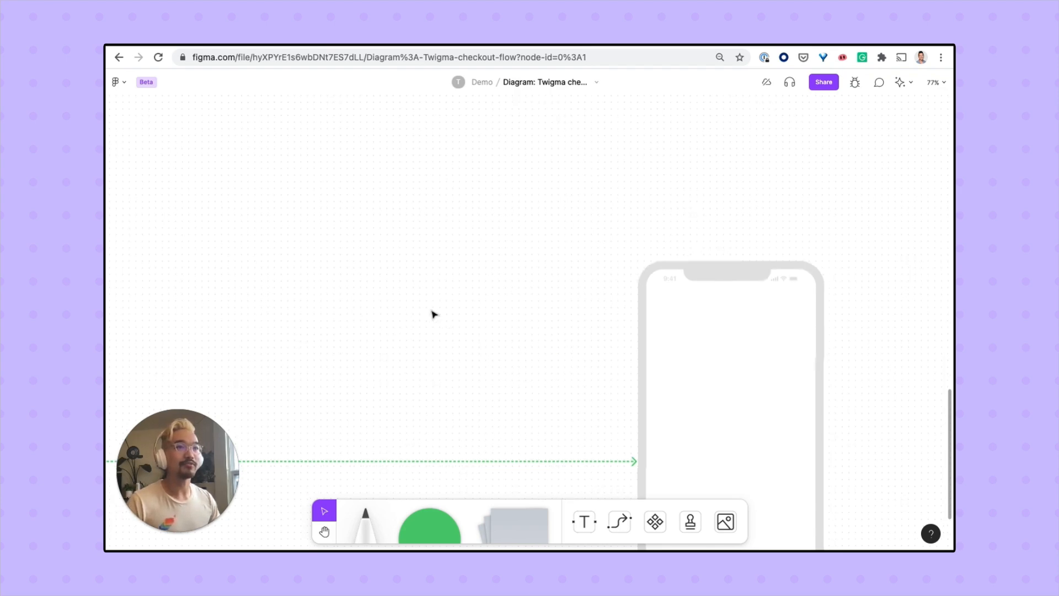
Scroll the board before switching to the Twigma Mobile Checkout Flow Figma file
scroll("down", 3)
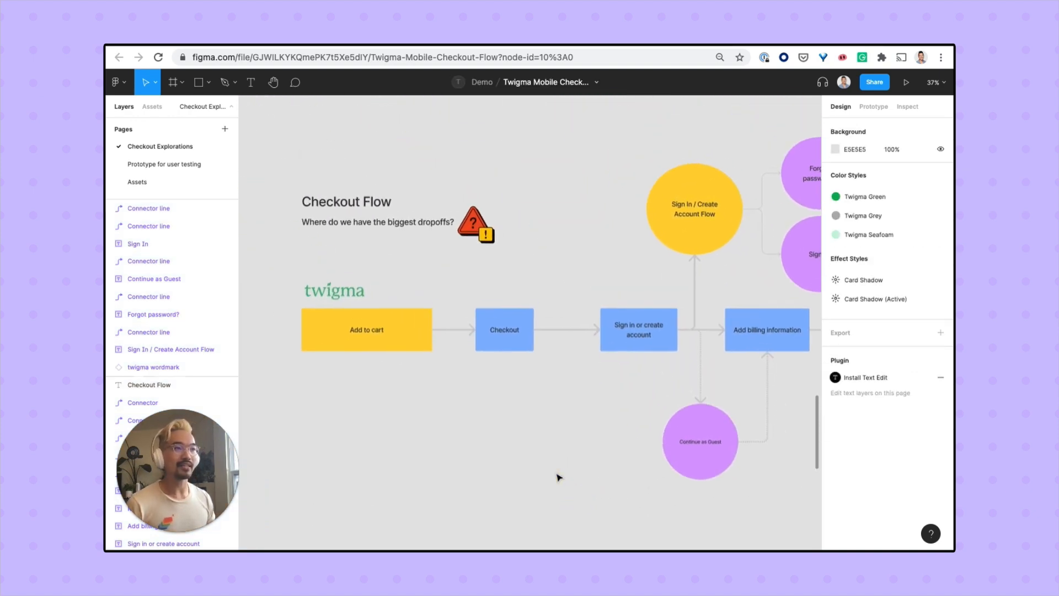
Attach the connector's start to the Add to cart box and change its fill to green
left_click(366, 330)
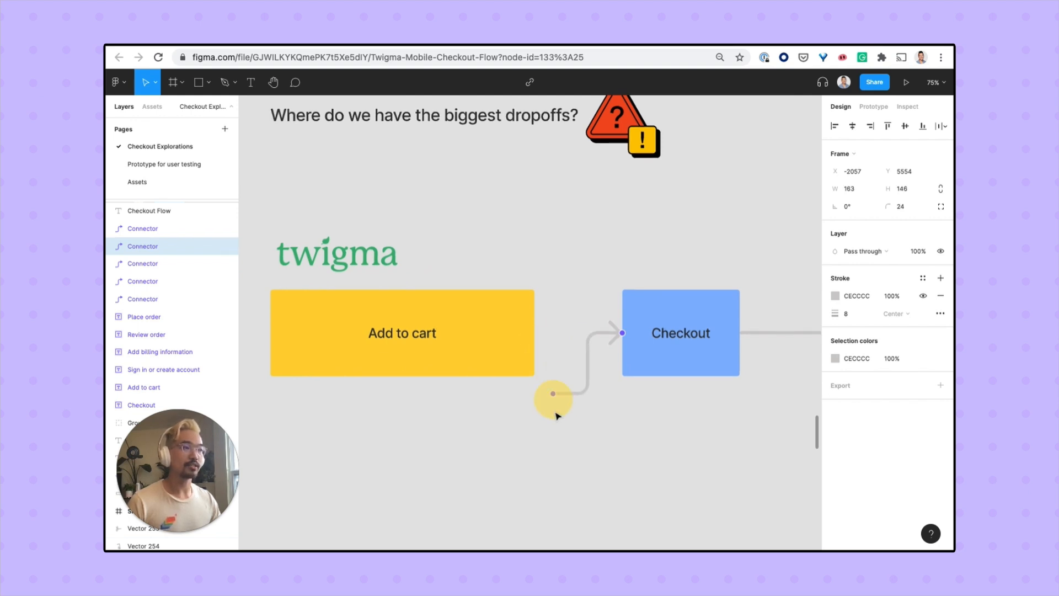
left_click(402, 332)
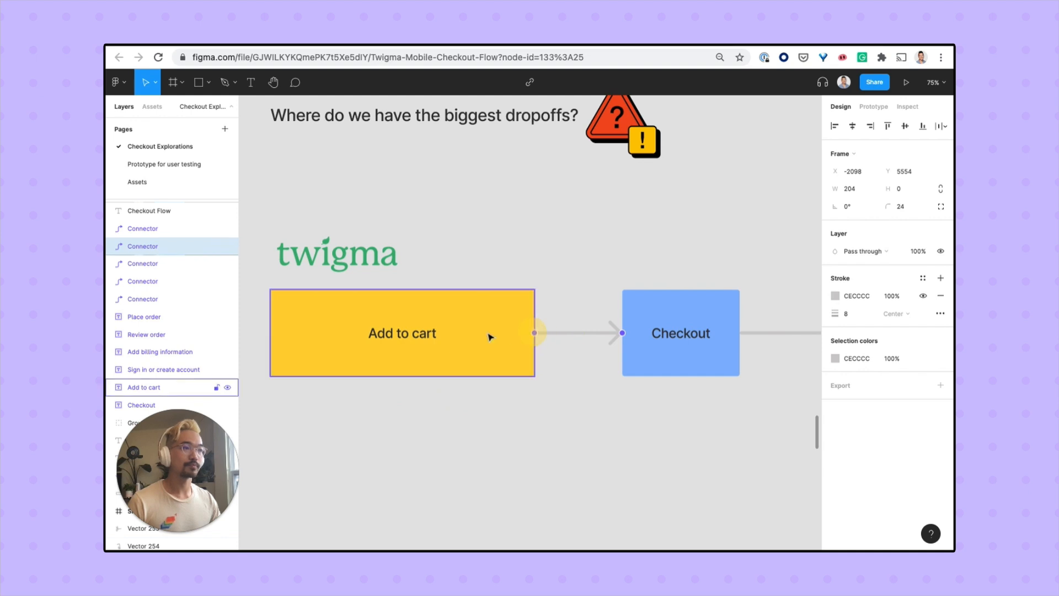
left_click(401, 332)
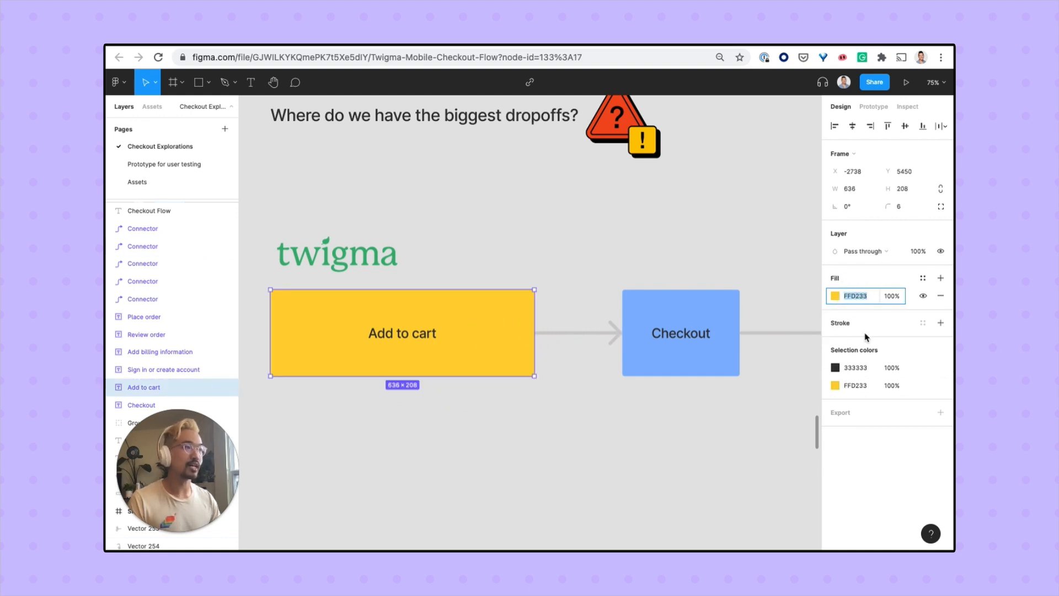
left_click(835, 296)
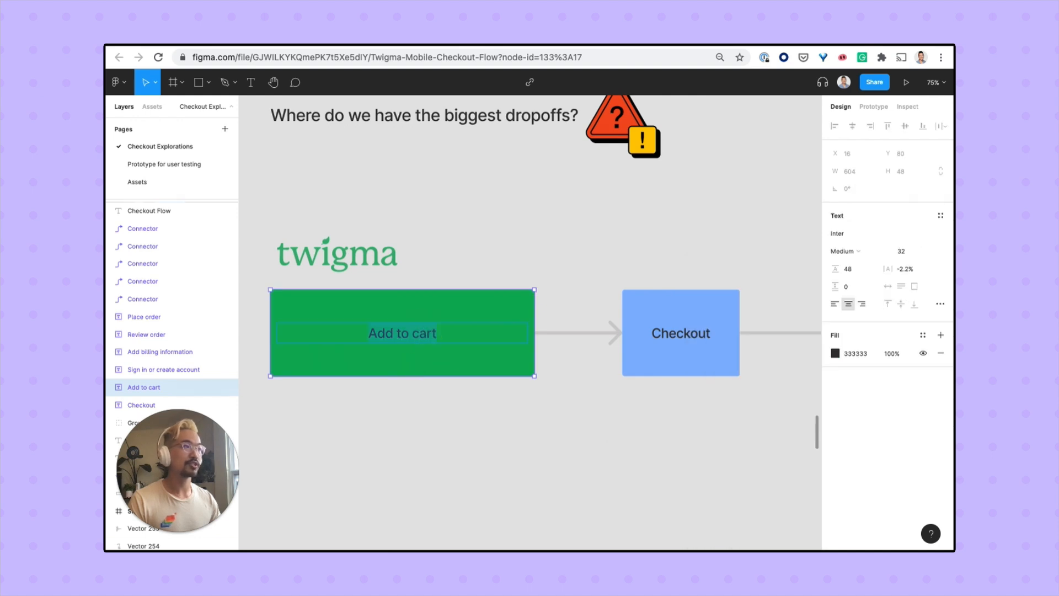
type("100")
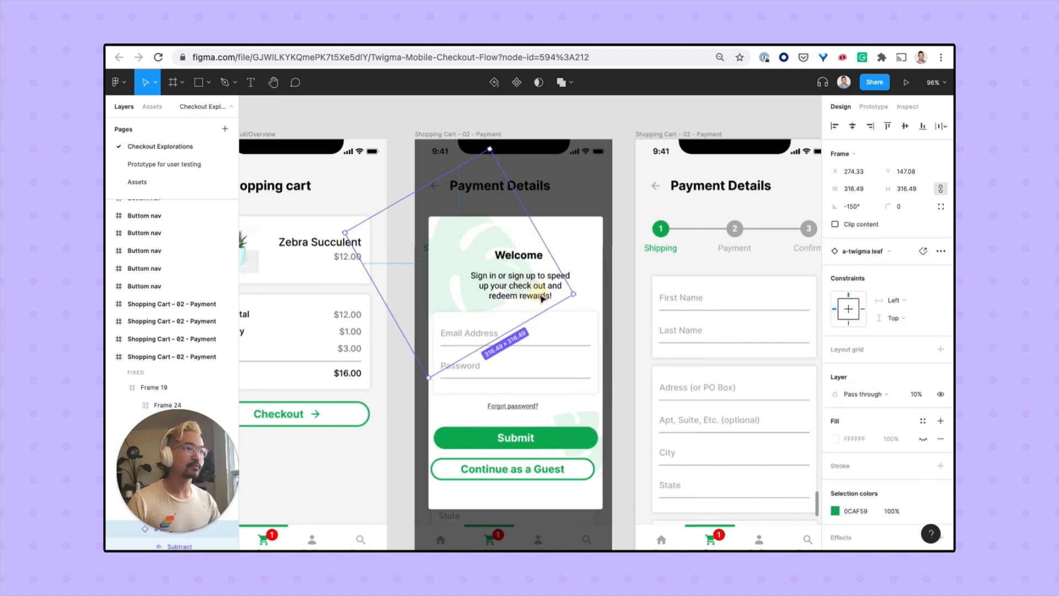
Copy the selected checkout screen frames for pasting onto the FigJam board
right_click(500, 255)
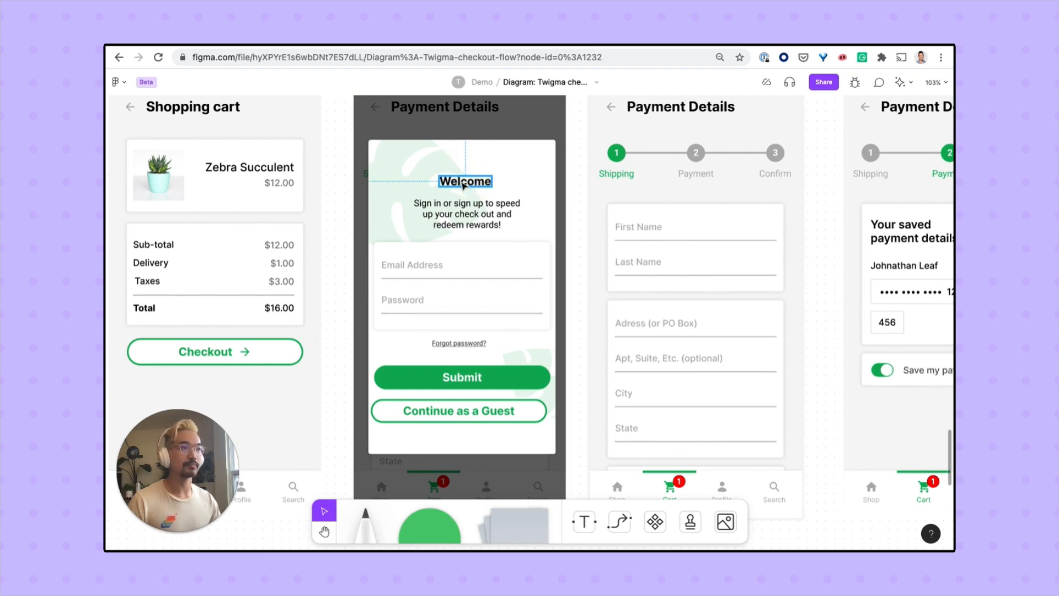
Change the welcome heading to HI! WELCOME and add an OOH! Love this! sticky note
type("HI! WELCOME")
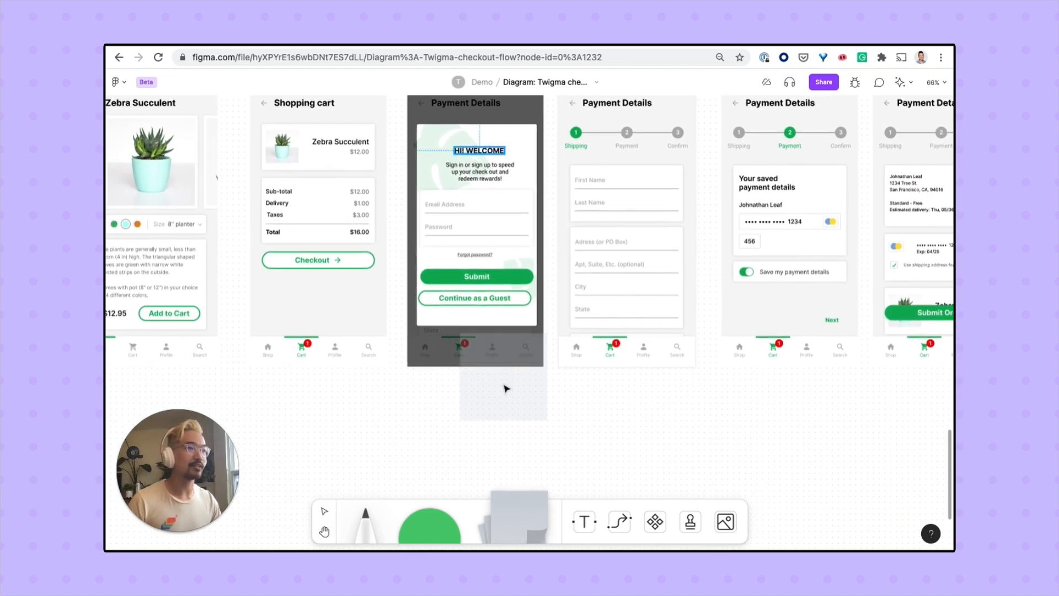
type("oo")
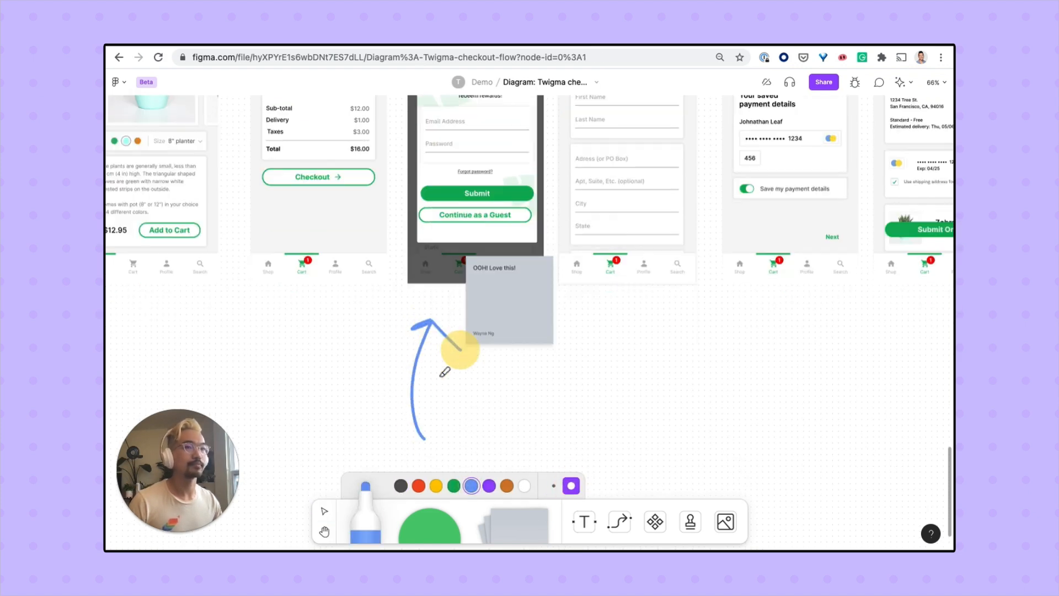
Navigate to the Twigma Movies and Twigma Music mind maps and return to the Move tool
scroll("down", 3)
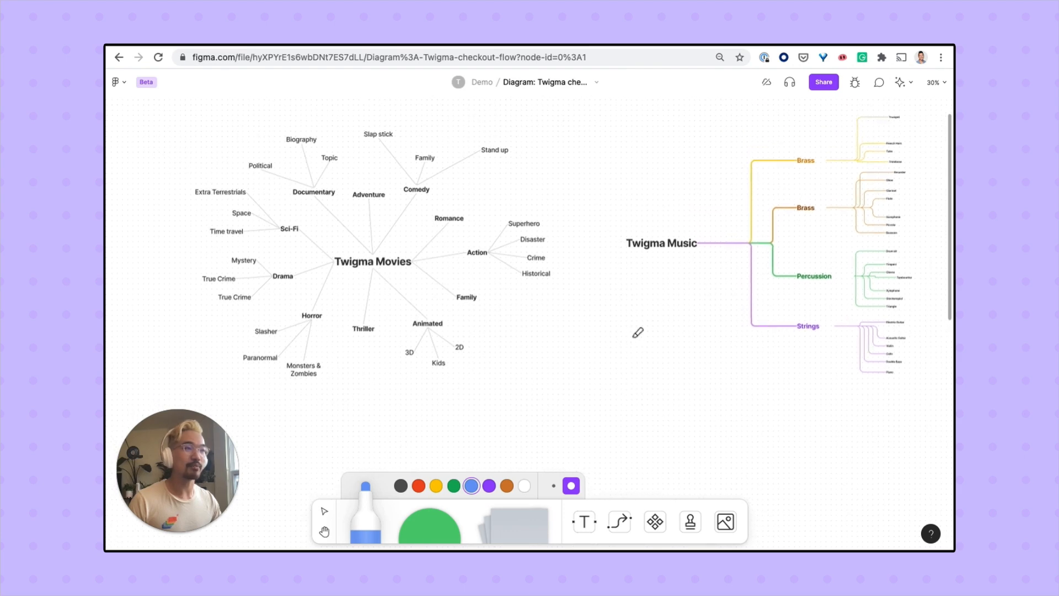
scroll("down", 3)
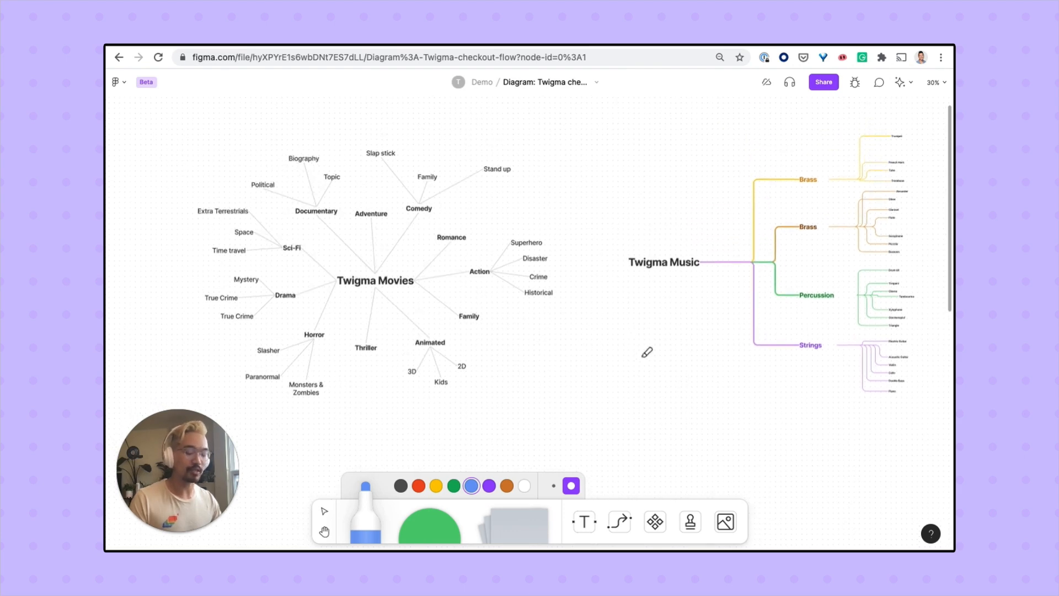
left_click(323, 510)
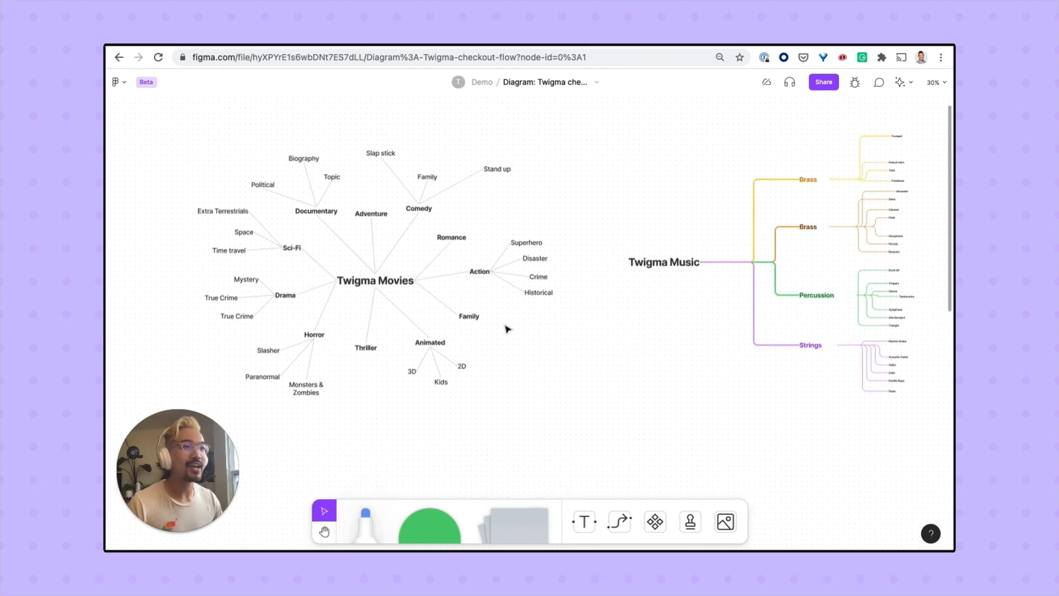